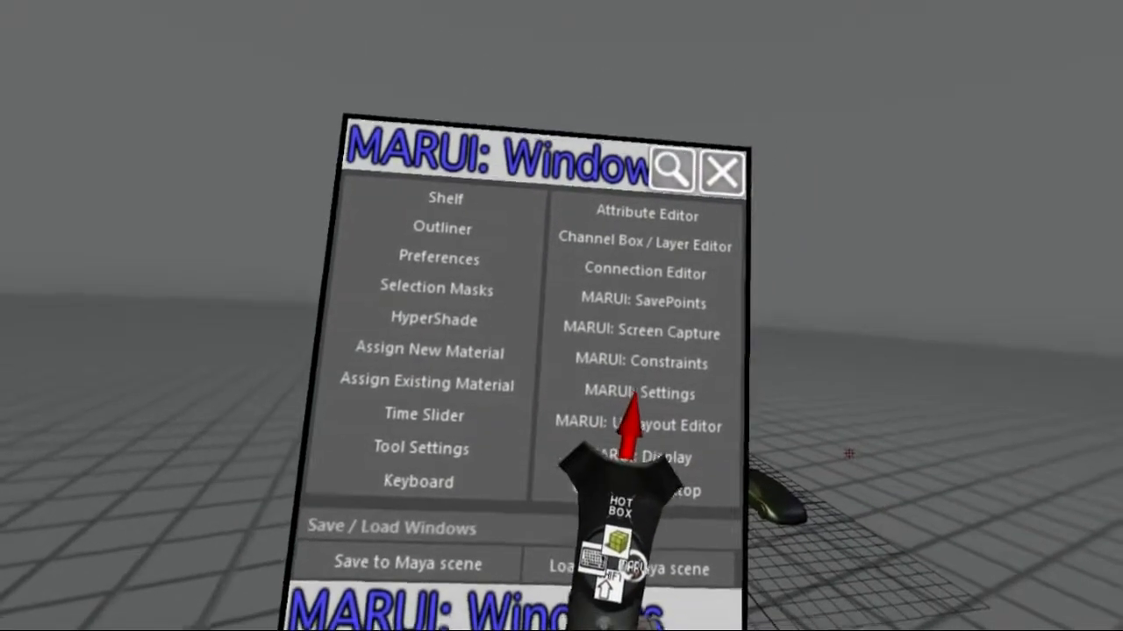
Step: Open MARUI: Settings from the MARUI: Windows panel
{"action": "left_click", "coordinate": [633, 392]}
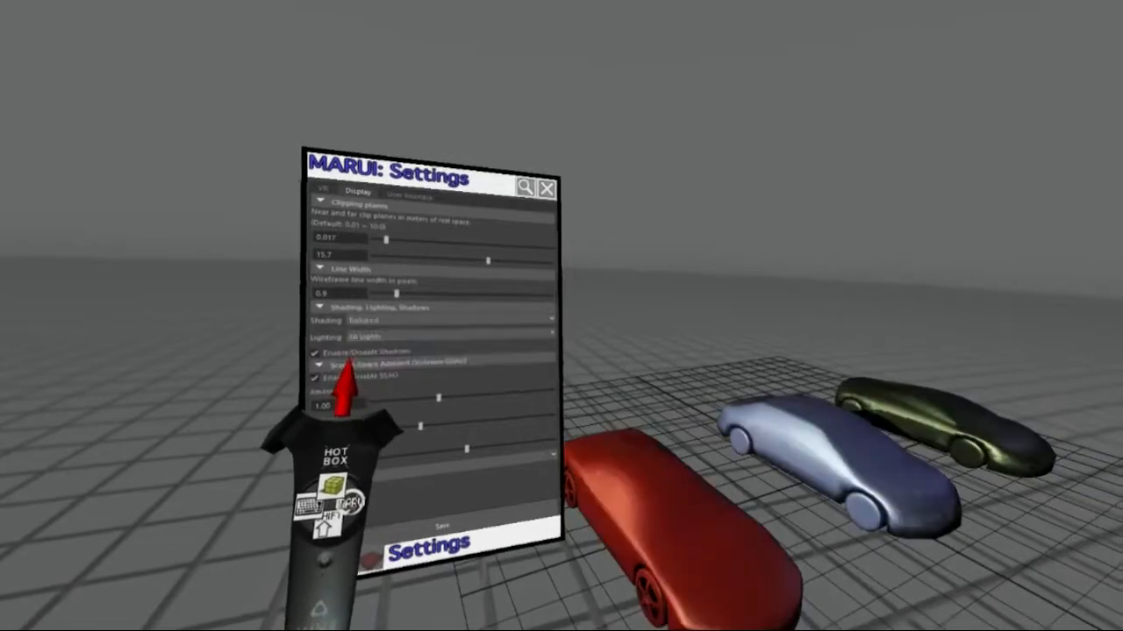
Step: Cycle Shading through Wireframe on Solid, Wireframe on Textured and Textured, keeping All Lights
{"action": "left_click", "coordinate": [438, 314]}
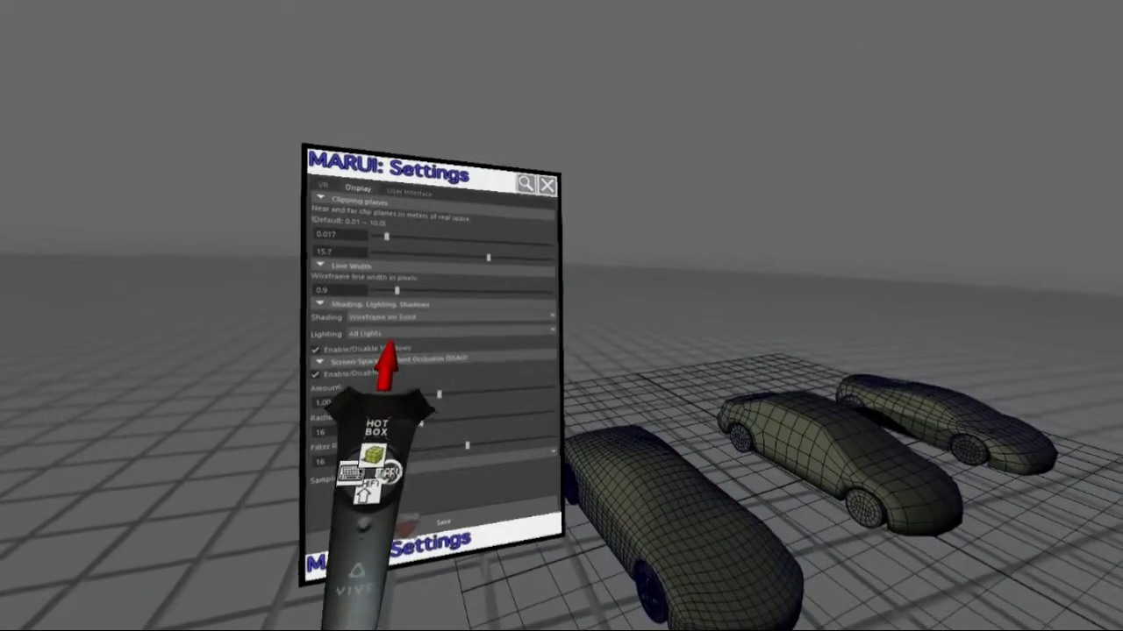
{"action": "left_click", "coordinate": [449, 315]}
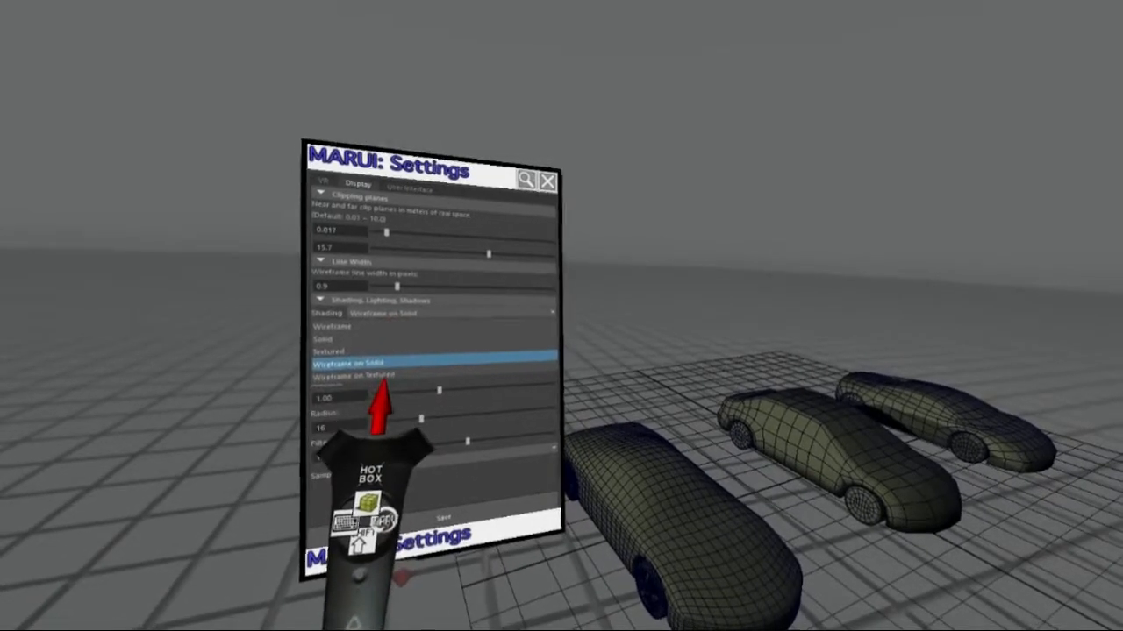
{"action": "left_click", "coordinate": [355, 377]}
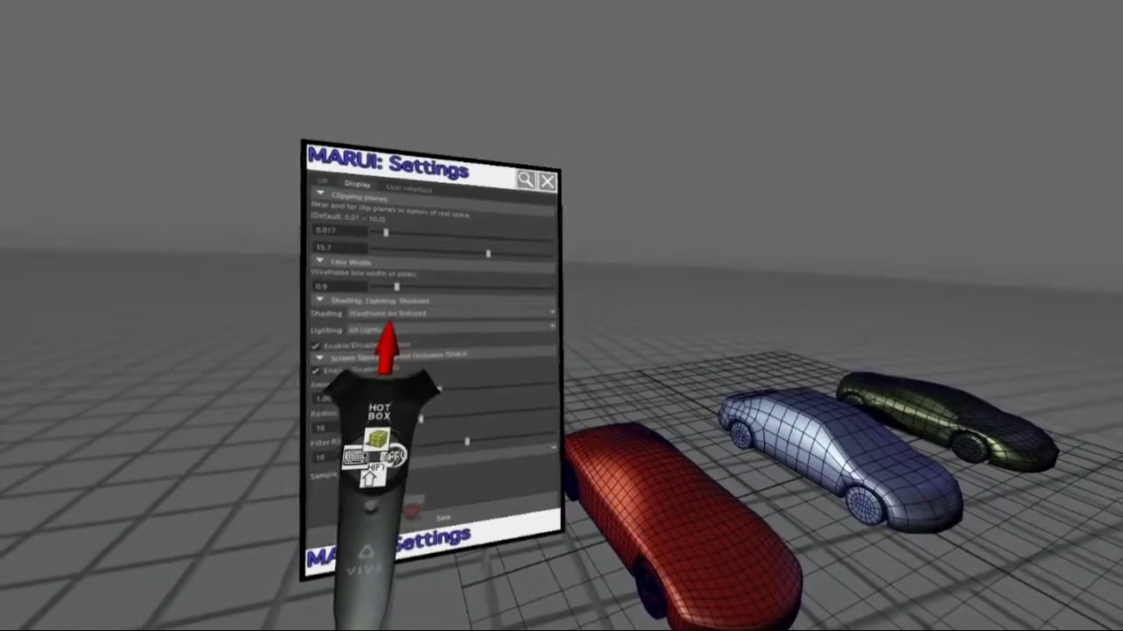
{"action": "left_click", "coordinate": [447, 312]}
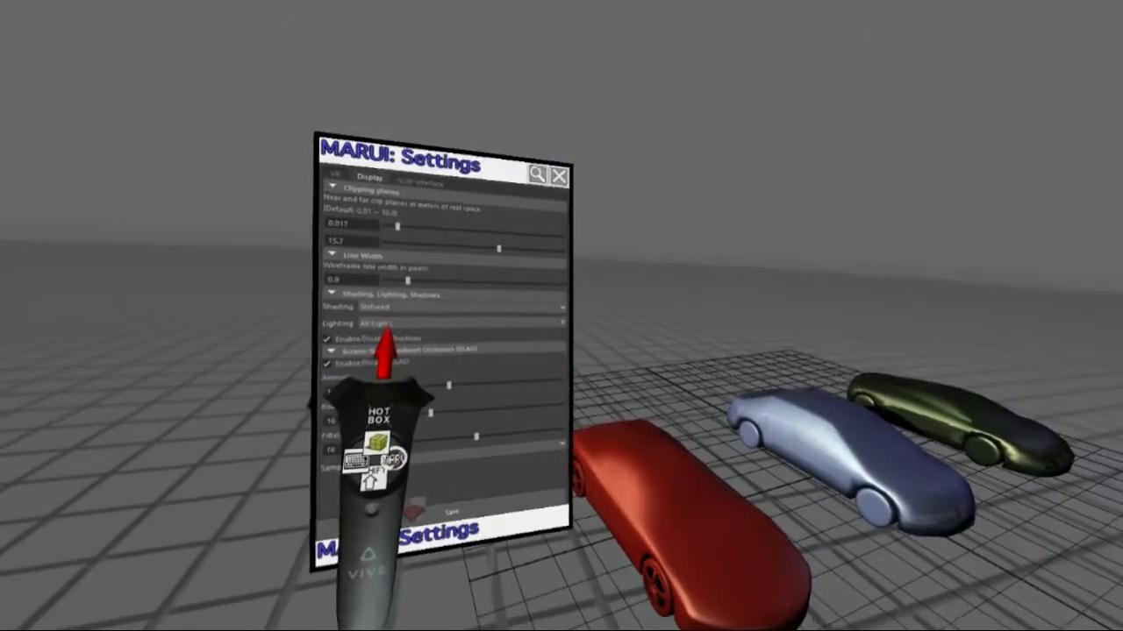
{"action": "left_click", "coordinate": [452, 319]}
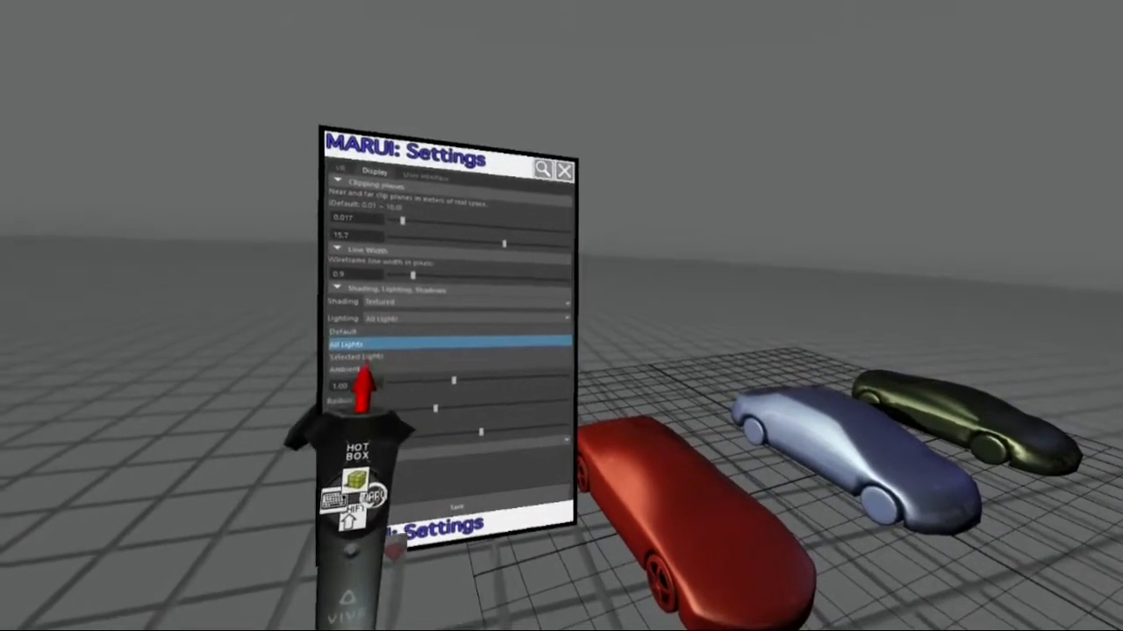